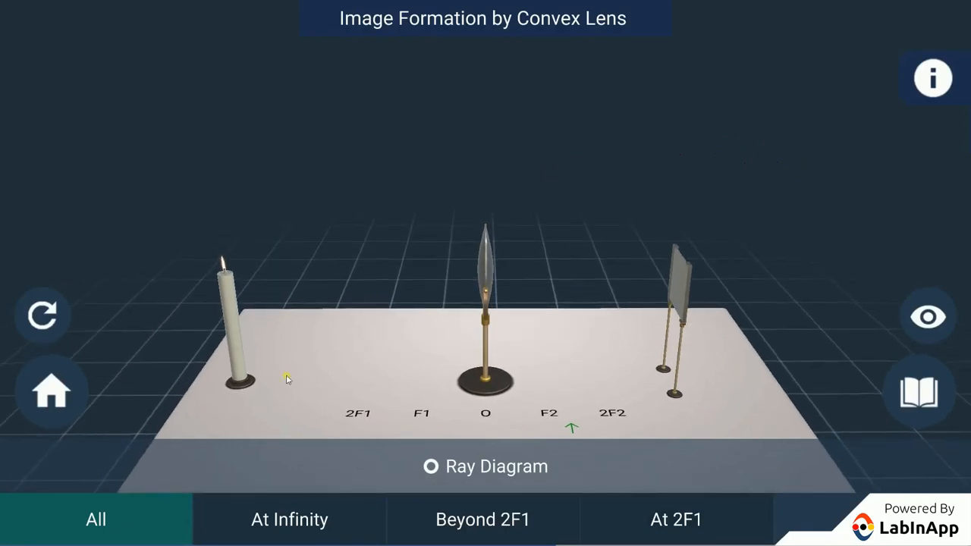
mouse_move(687, 346)
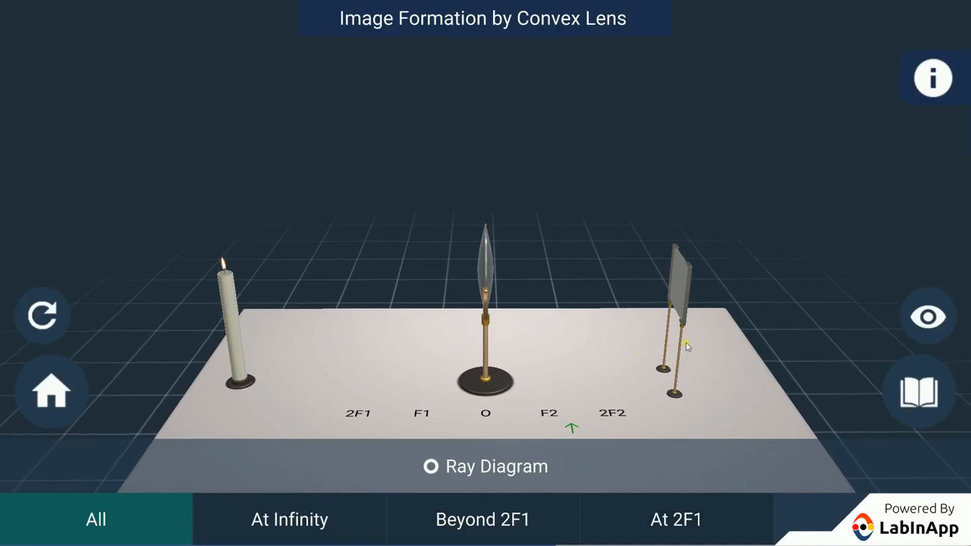
Step: Show name labels for the candle, convex lens and screen
click(929, 317)
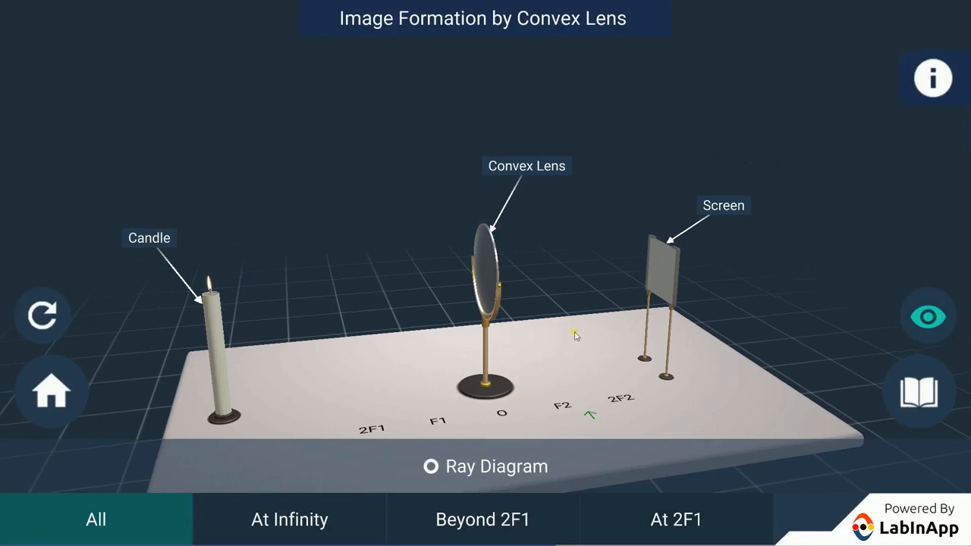
mouse_move(581, 237)
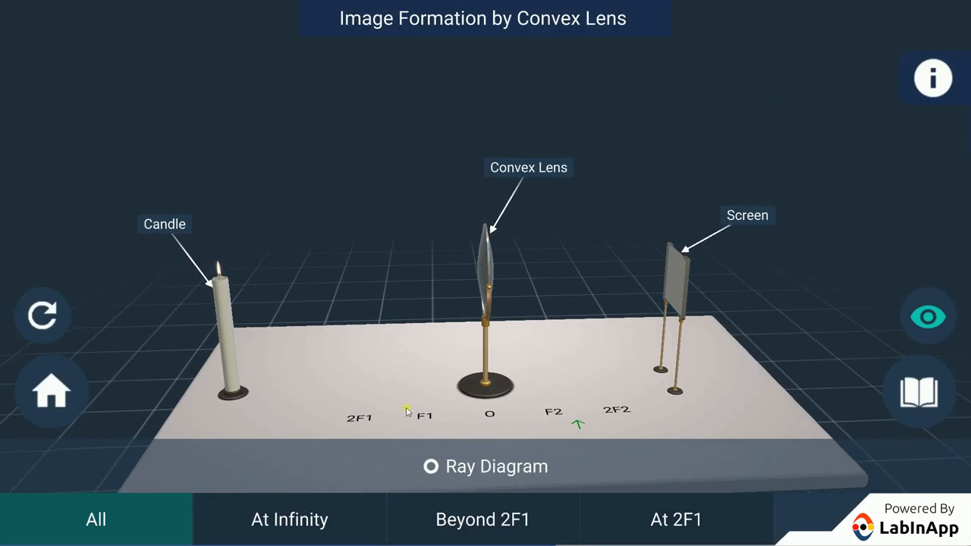
mouse_move(419, 424)
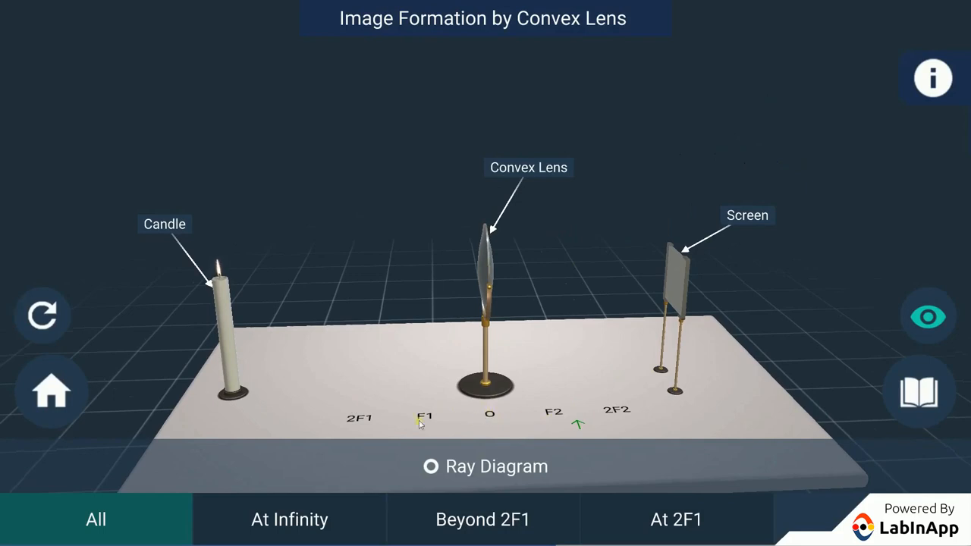
mouse_move(537, 417)
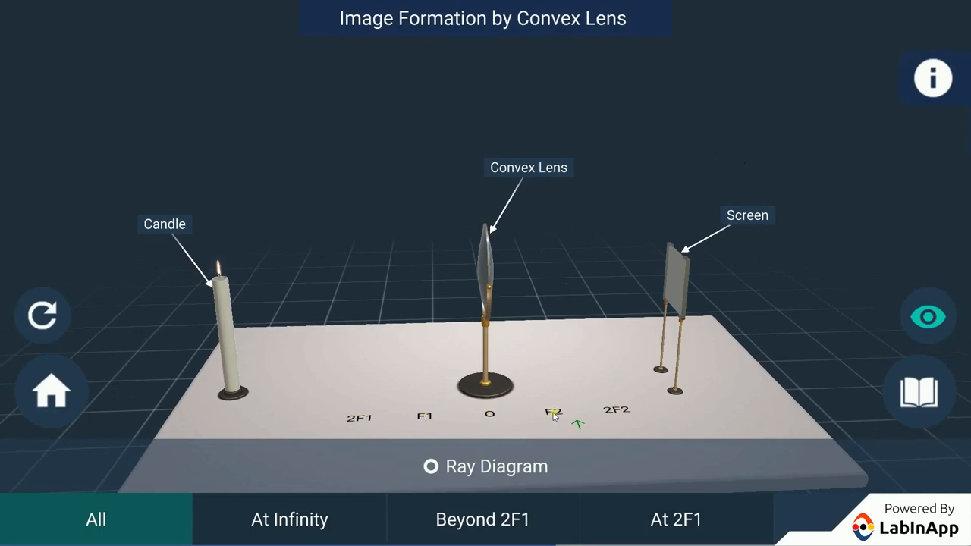
mouse_move(475, 417)
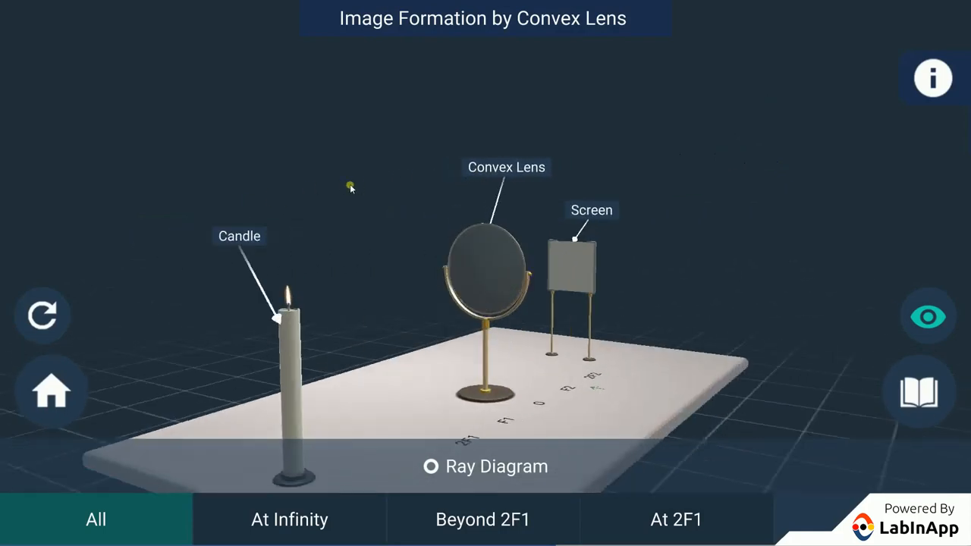
Step: Choose At Infinity, hide labels, and move the screen to F2 for a point-sized image
click(289, 520)
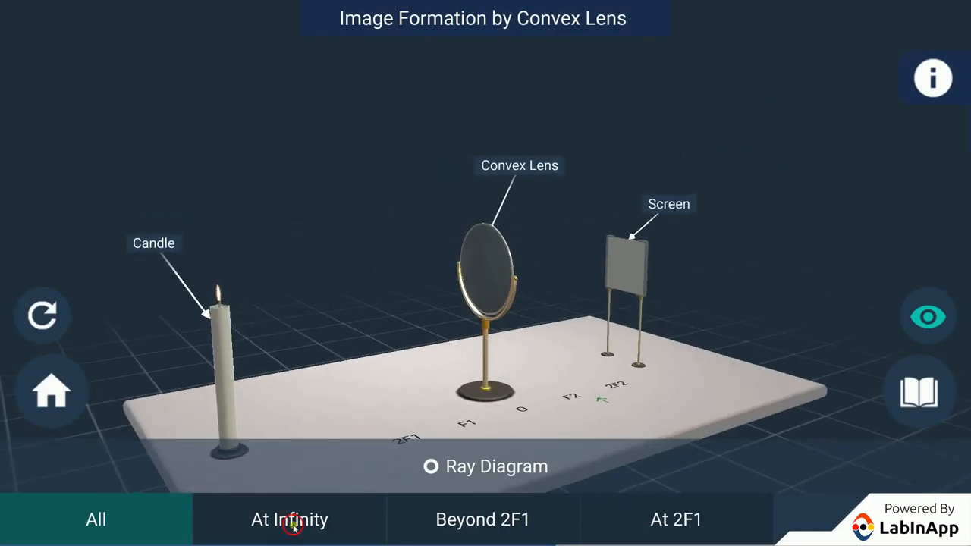
click(289, 520)
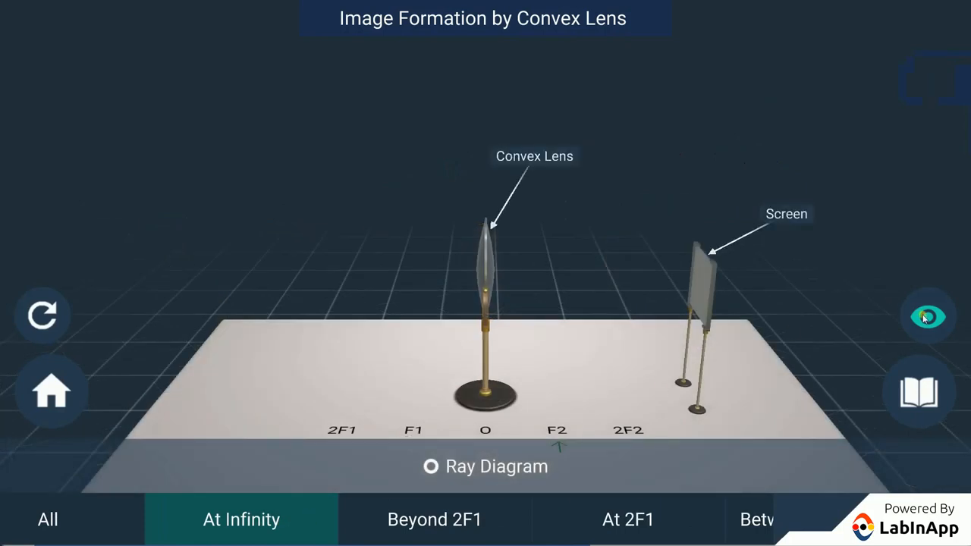
click(928, 317)
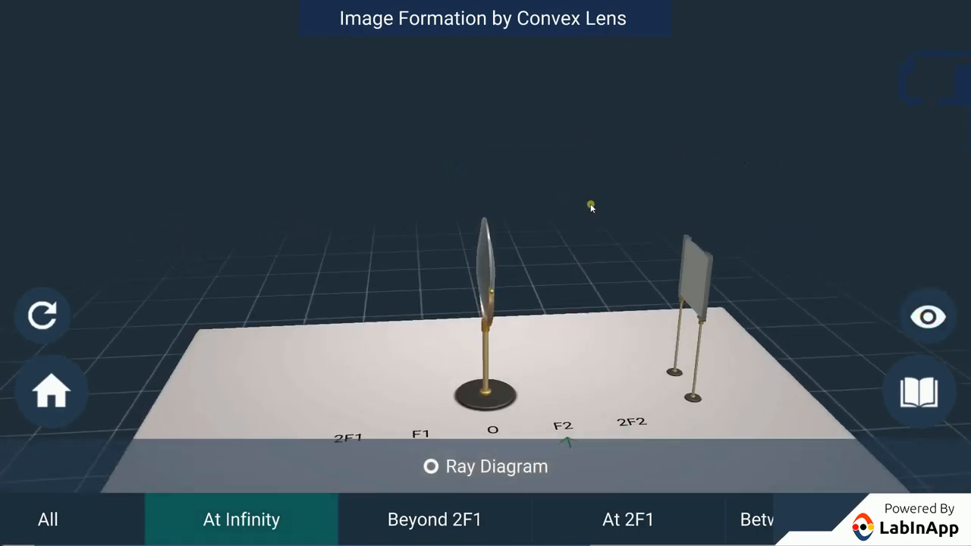
drag(592, 207, 664, 287)
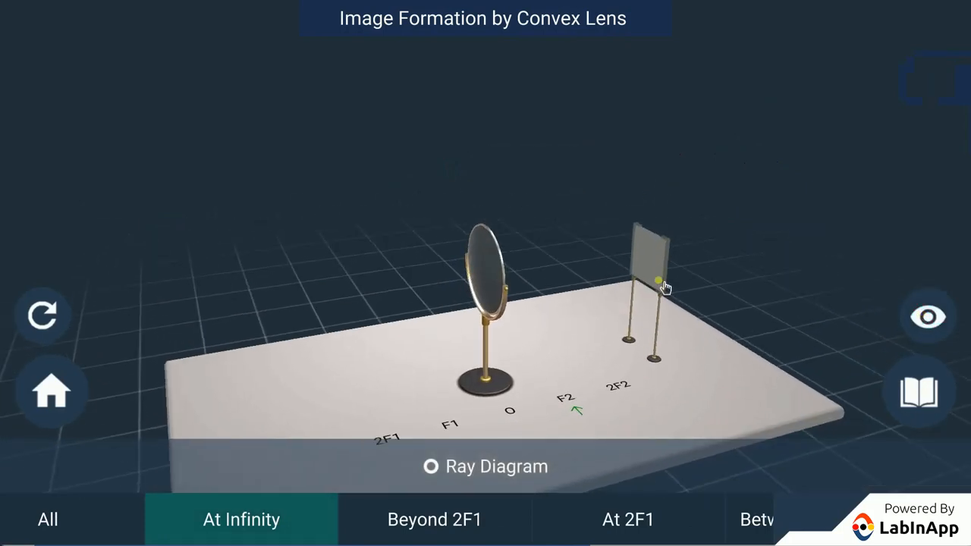
drag(658, 282, 571, 330)
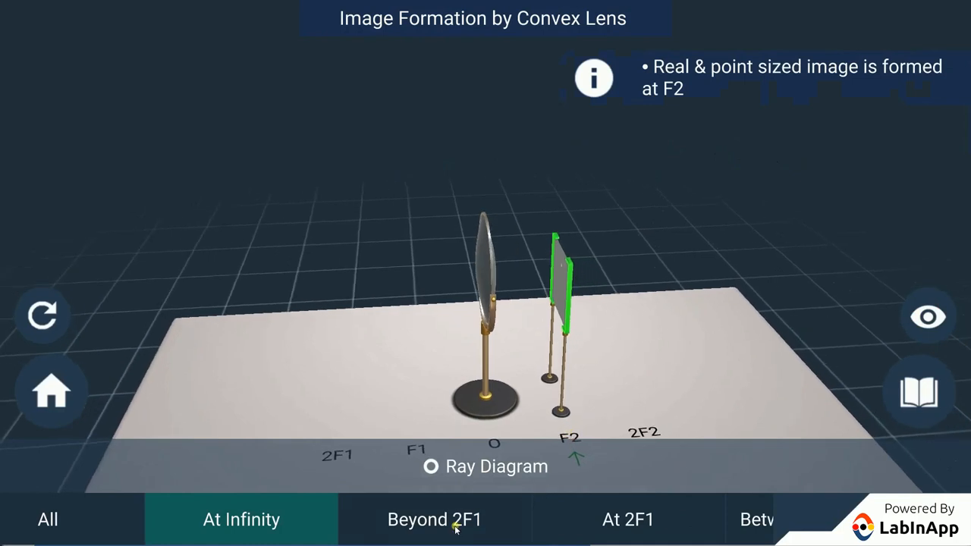
Step: Select the Beyond 2F1 object position for the candle
click(435, 520)
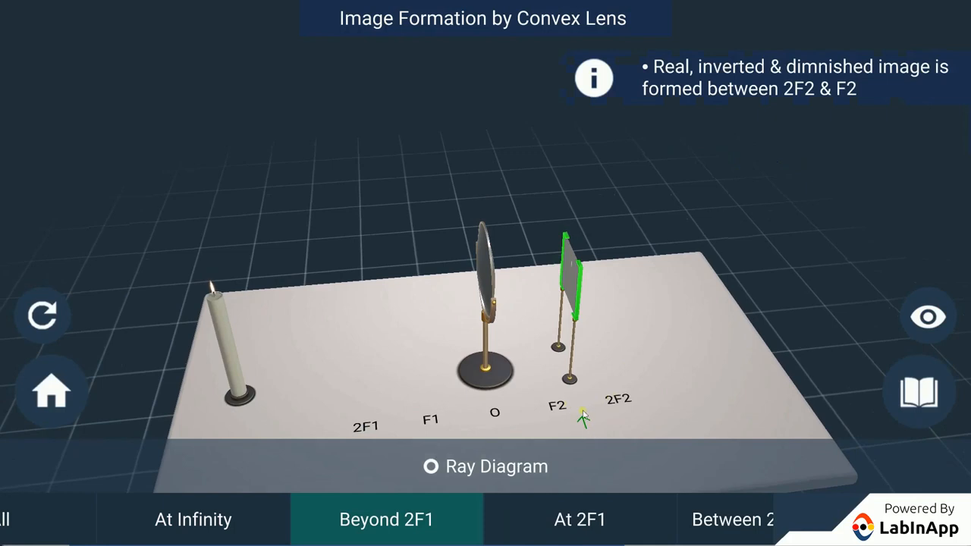
mouse_move(628, 264)
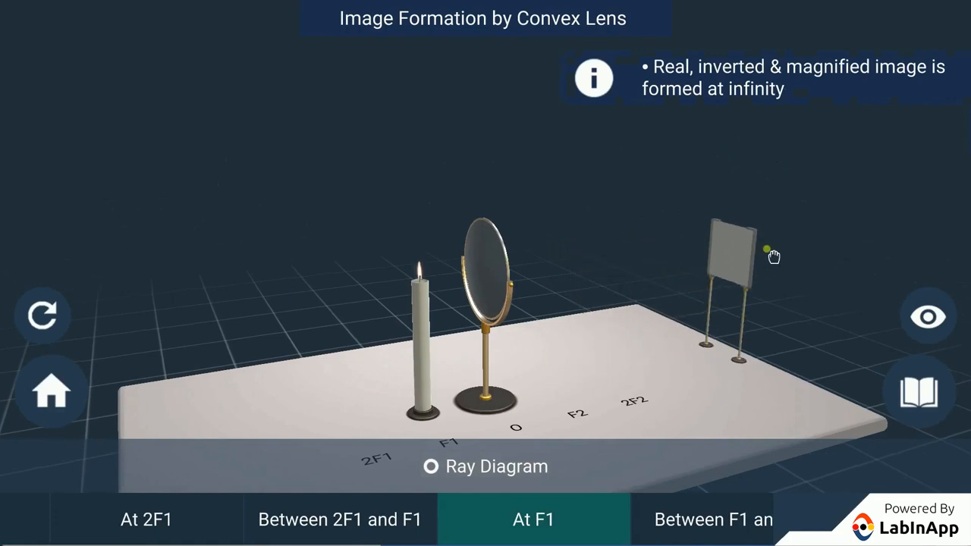
Step: Enable Ray Diagram with the candle at F1, showing parallel emerging rays
drag(767, 250, 663, 277)
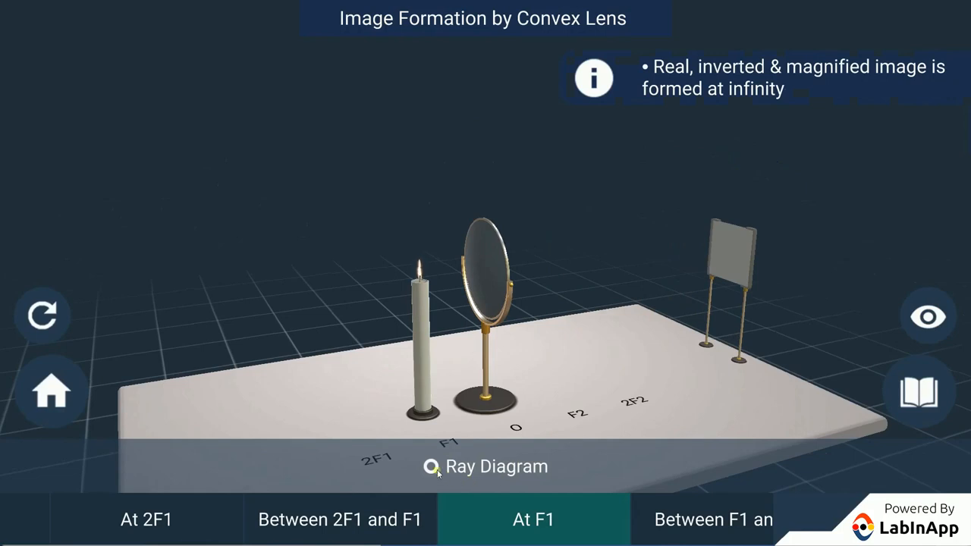
click(432, 466)
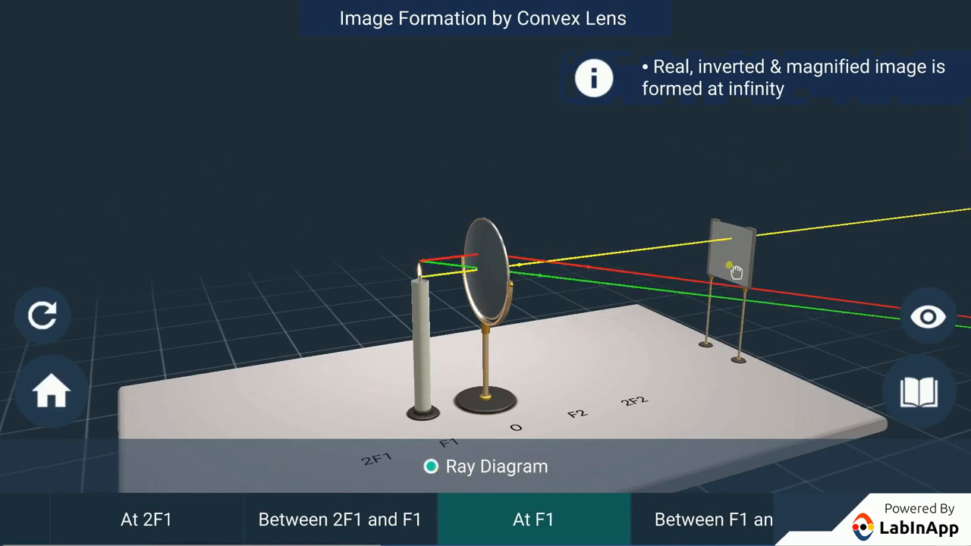
drag(732, 269, 622, 289)
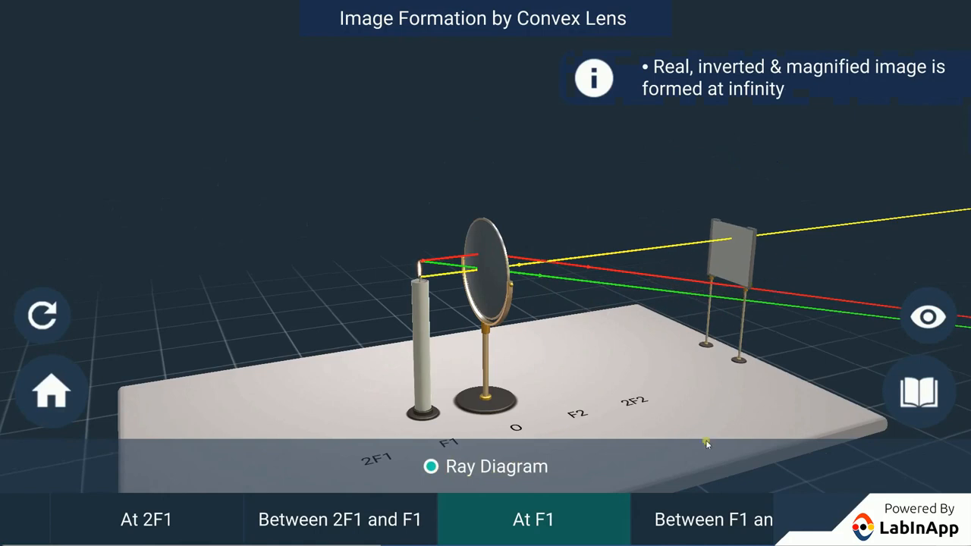
Step: Select Between F1 and O, slide the screen toward the lens, and enable Ray Diagram
click(677, 520)
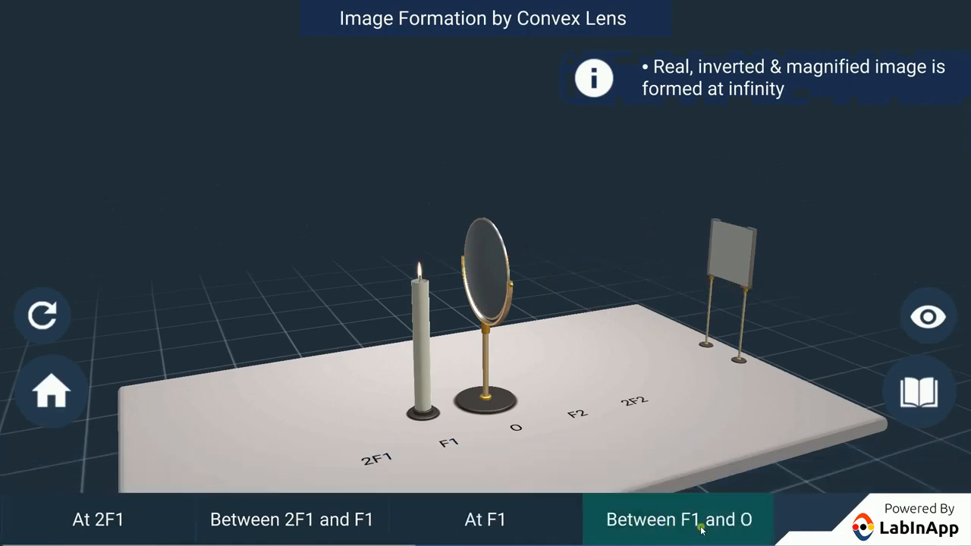
click(678, 520)
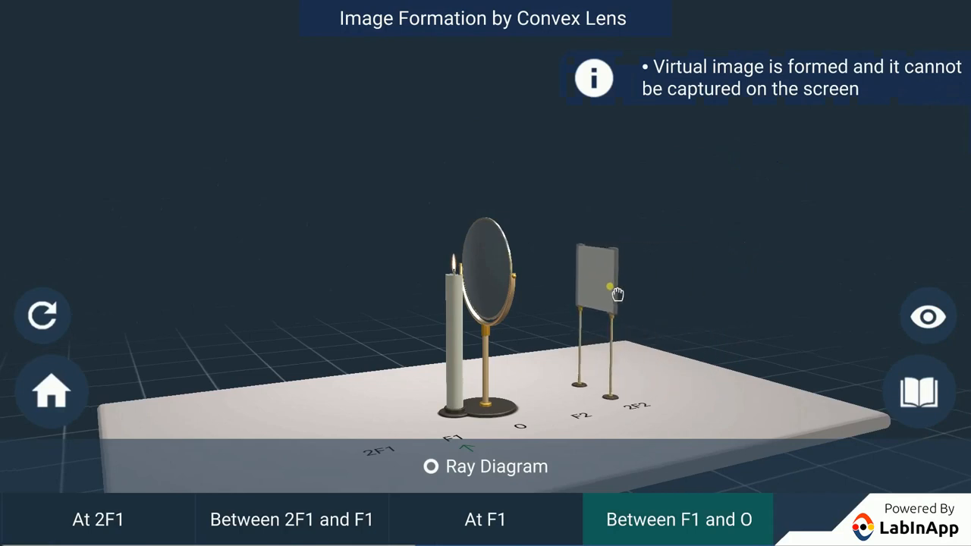
drag(611, 286, 539, 304)
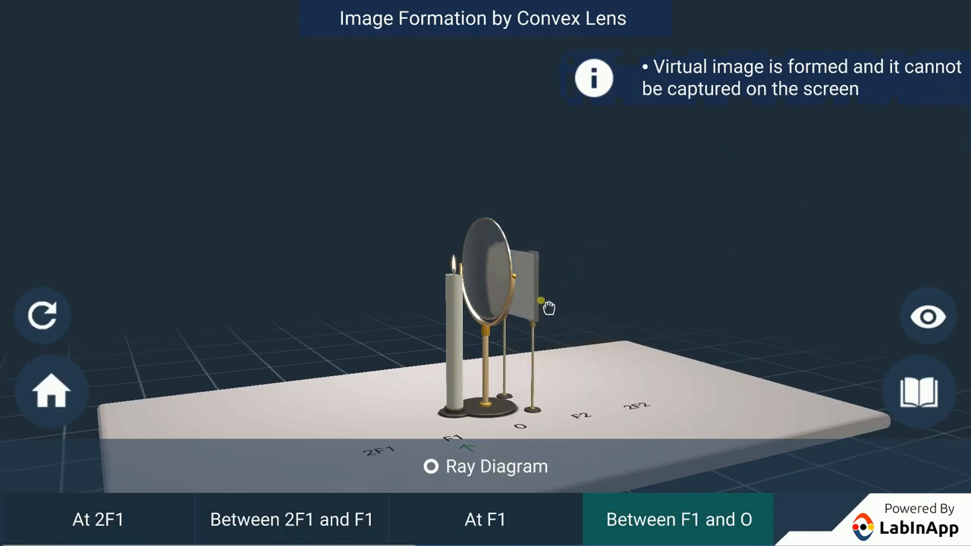
drag(541, 302, 710, 262)
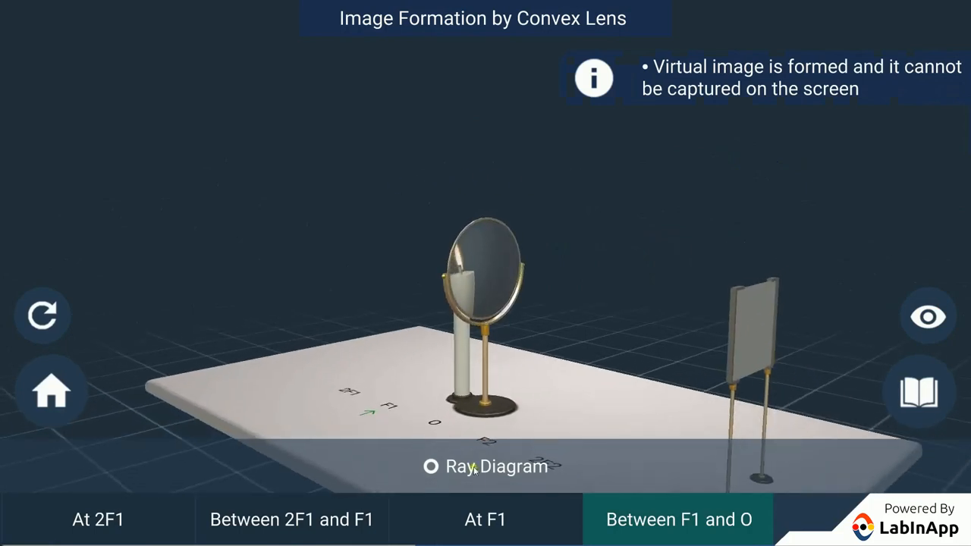
click(430, 465)
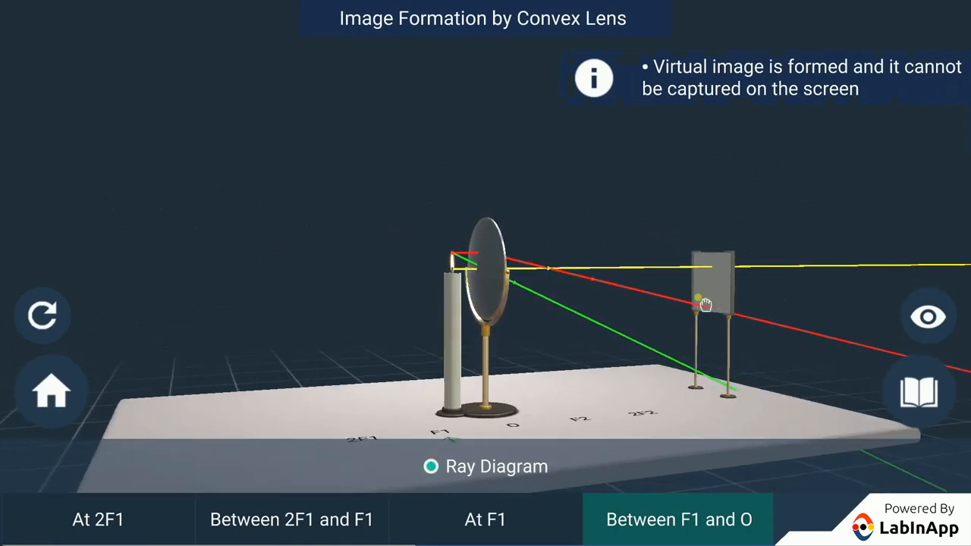
drag(706, 304, 595, 315)
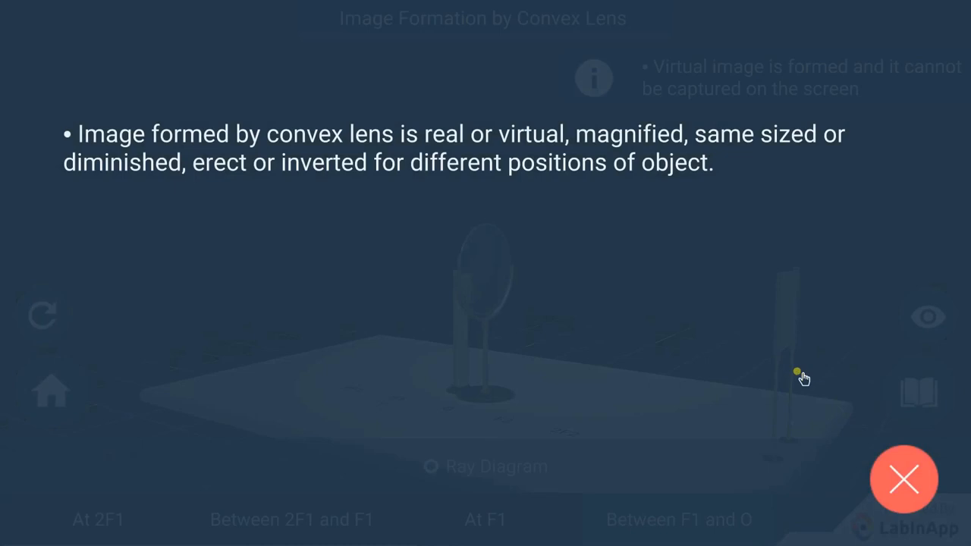
mouse_move(799, 377)
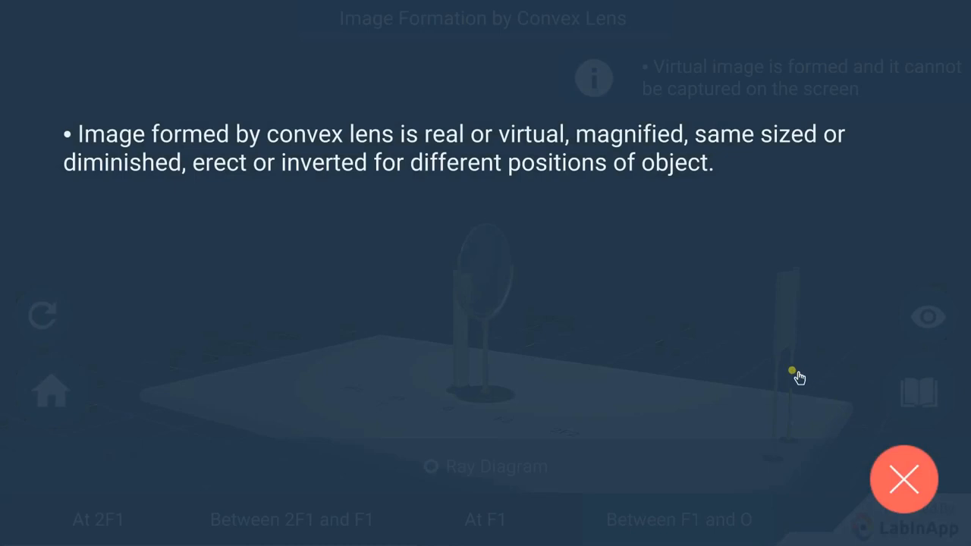